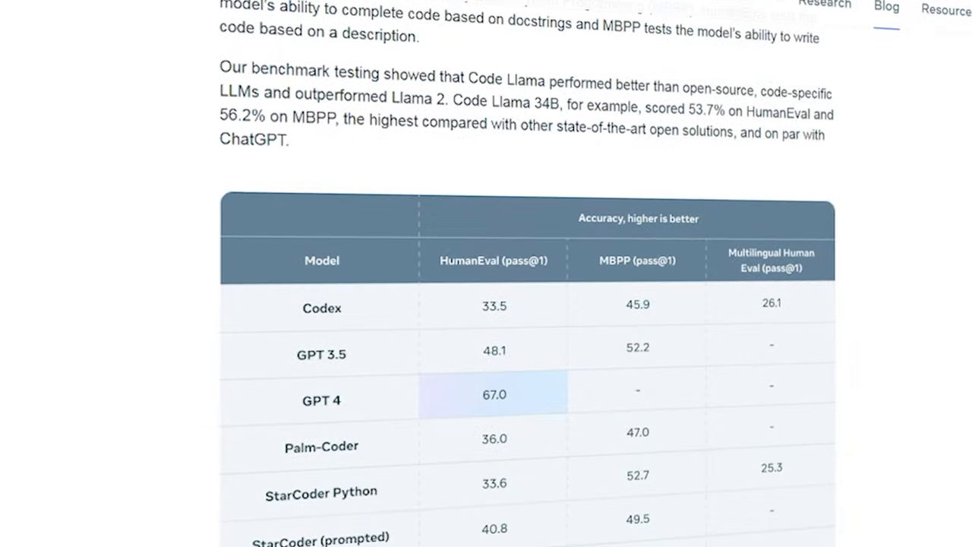
scroll(down, 3)
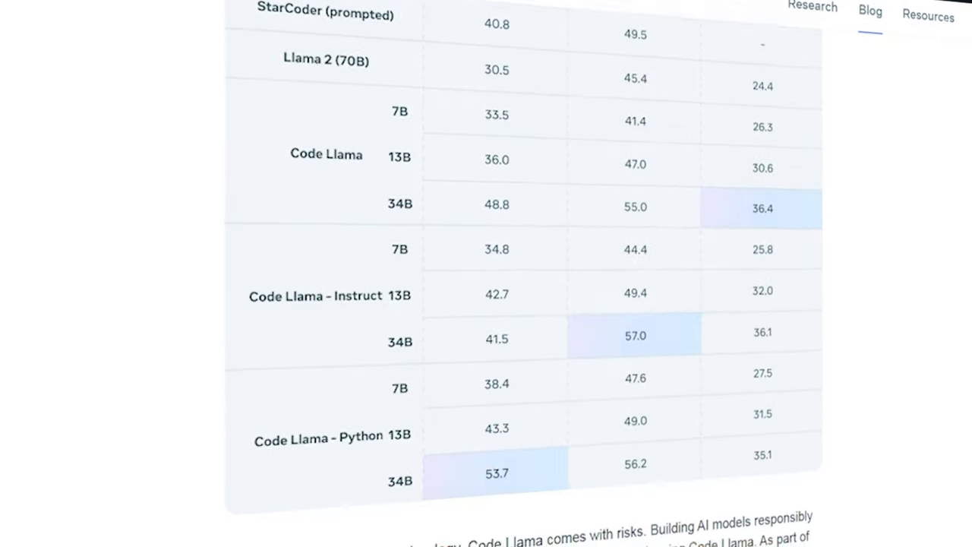